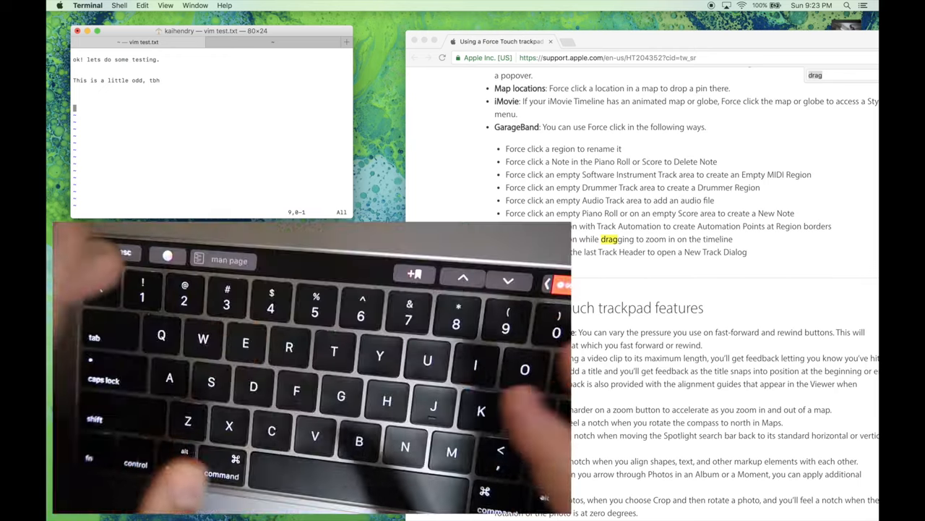
Enter insert mode and type 'INSERT MoDE' below 'This is a little odd, tbh'
{"action": "key", "text": "i"}
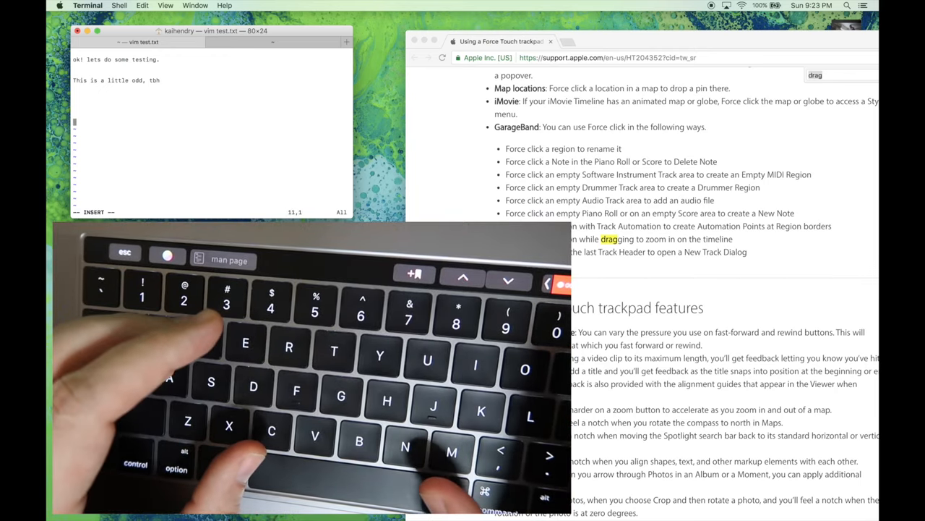
{"action": "type", "text": "INSER"}
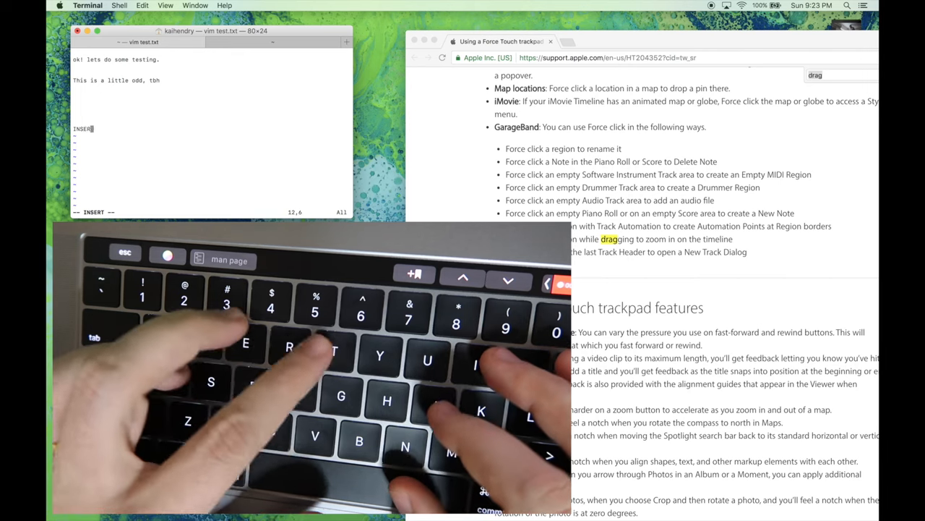
{"action": "type", "text": "MoDE"}
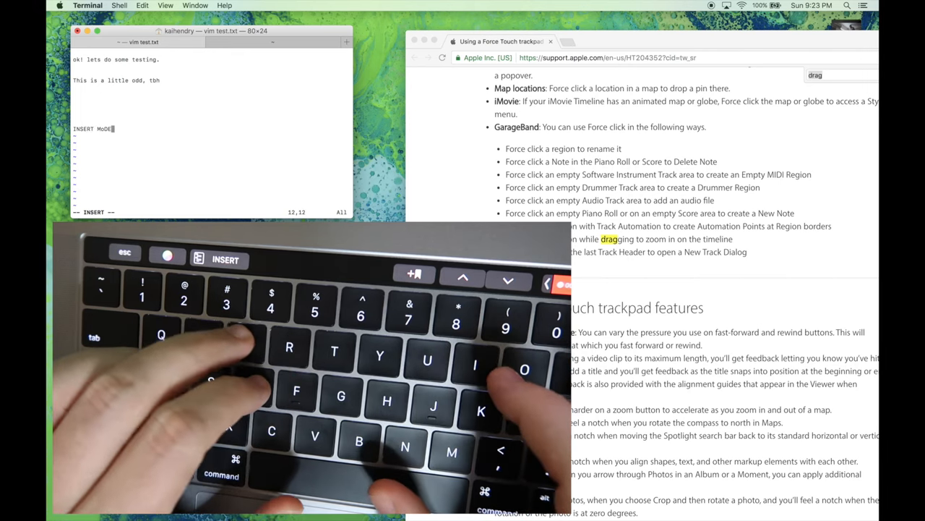